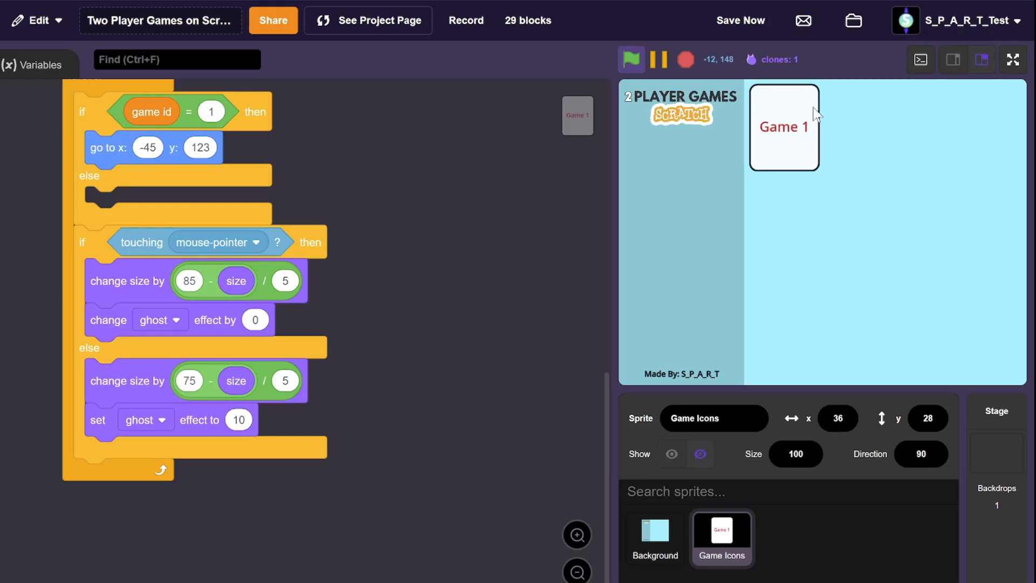
pyautogui.moveTo(663, 278)
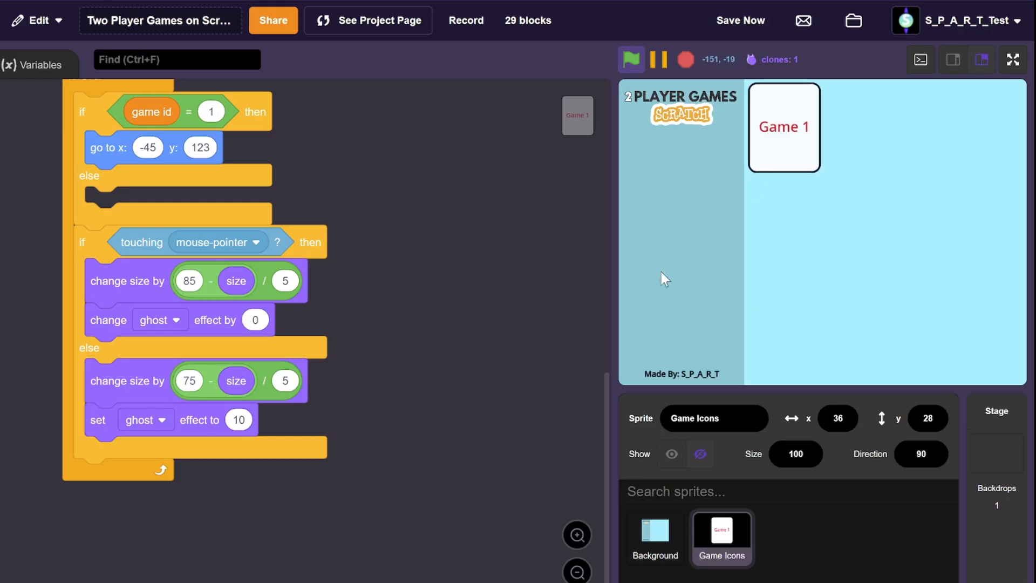
pyautogui.moveTo(436, 478)
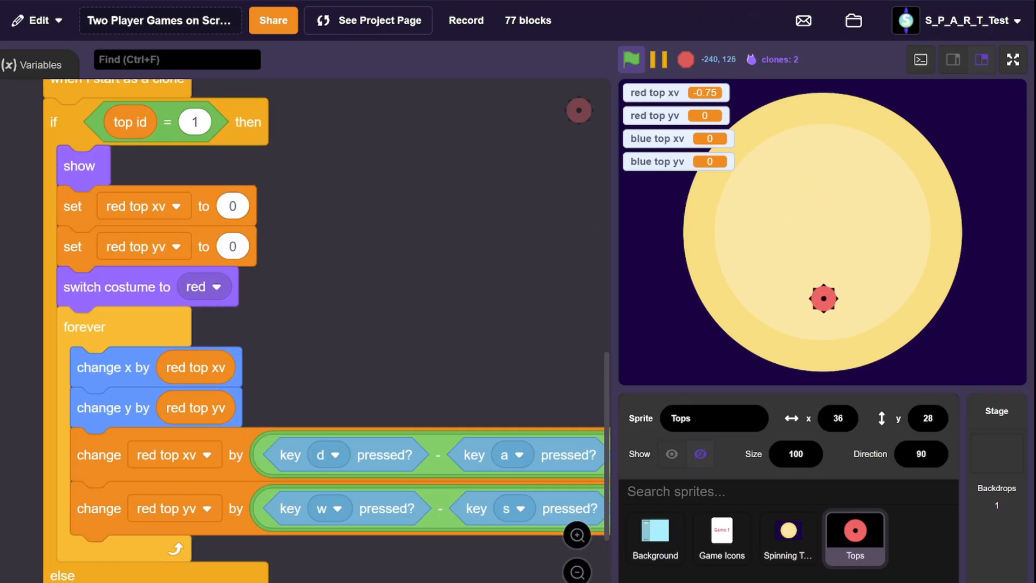
pyautogui.click(1012, 59)
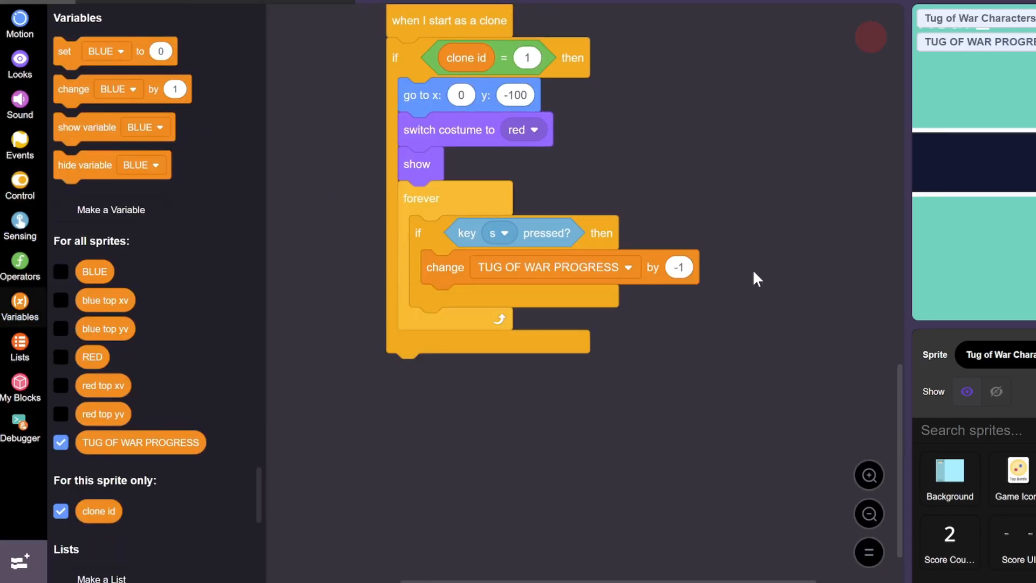
# Add a 'wait until not key s pressed' block and start the white Top Battle card costume.
pyautogui.click(20, 25)
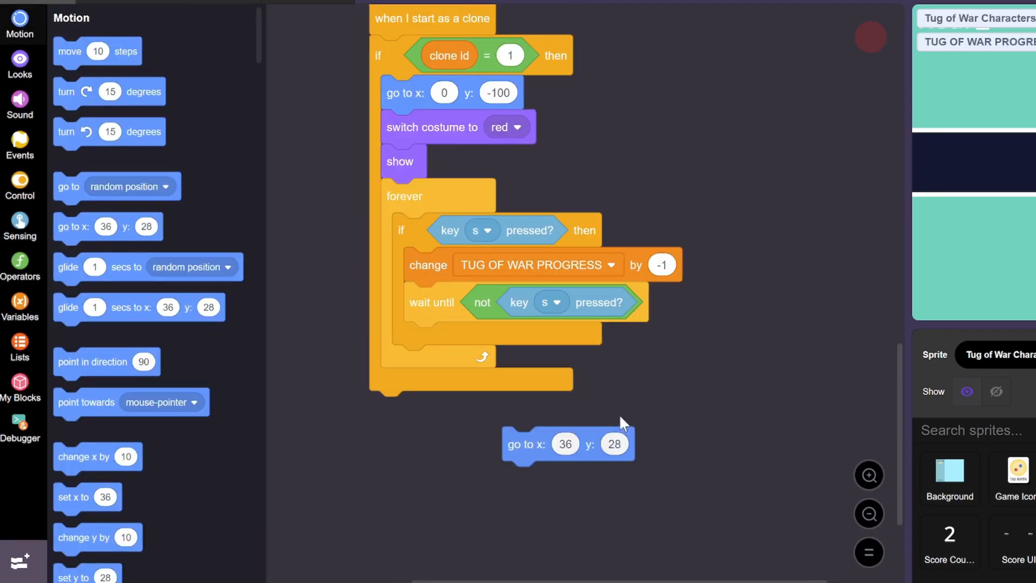
pyautogui.click(21, 260)
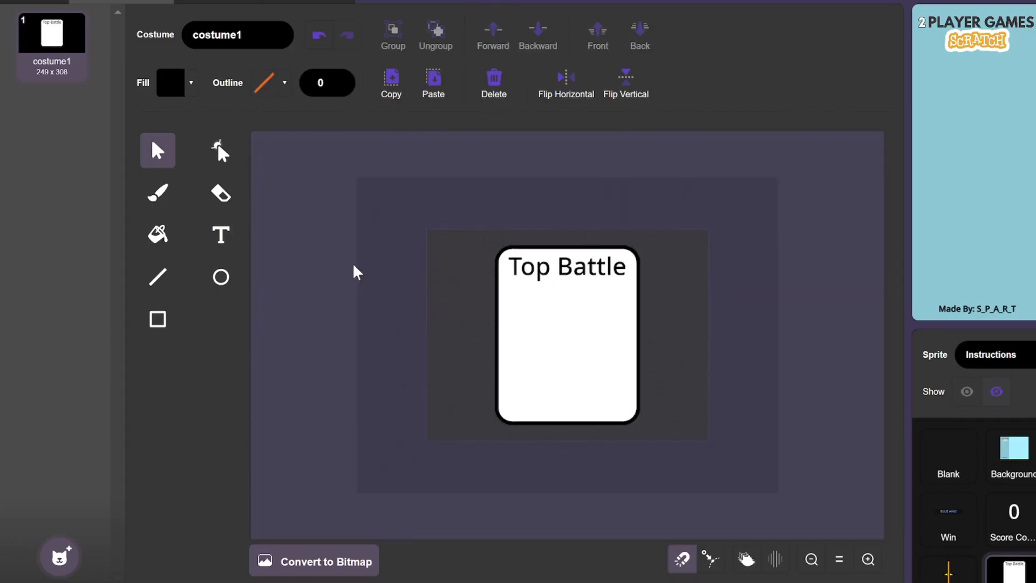
# Add the welcome text to the panel costume and script the 25% volume Mozart loop.
pyautogui.click(52, 116)
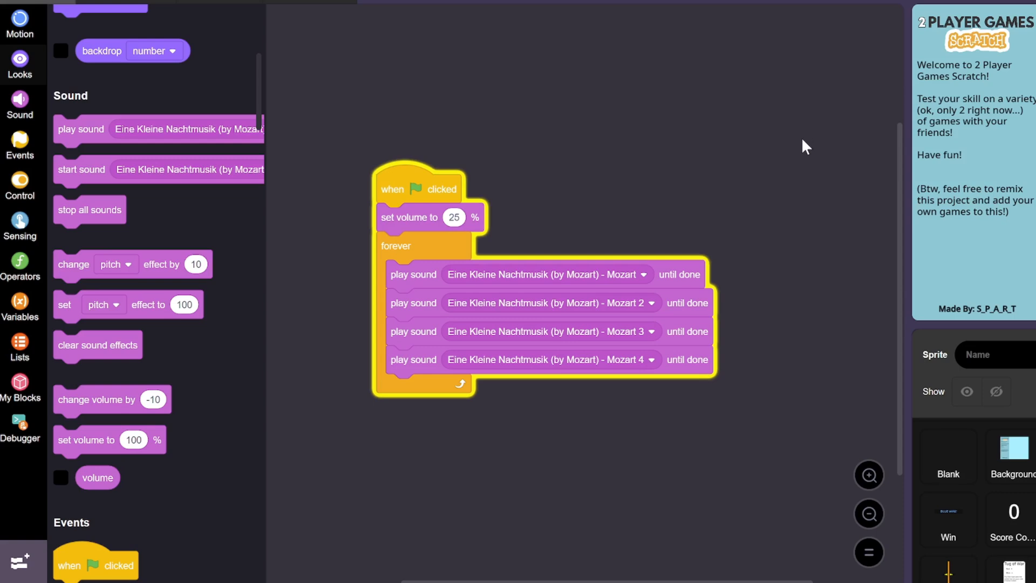
pyautogui.click(948, 456)
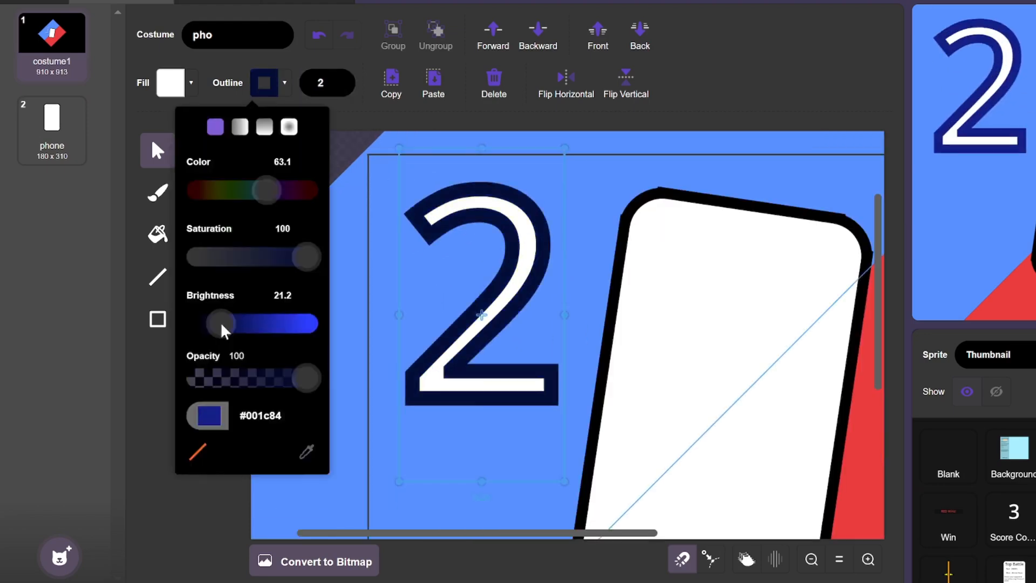
# Arrange the numeral 2, tilted phone with tops and Scratch logo on the blue-and-red background.
pyautogui.click(50, 201)
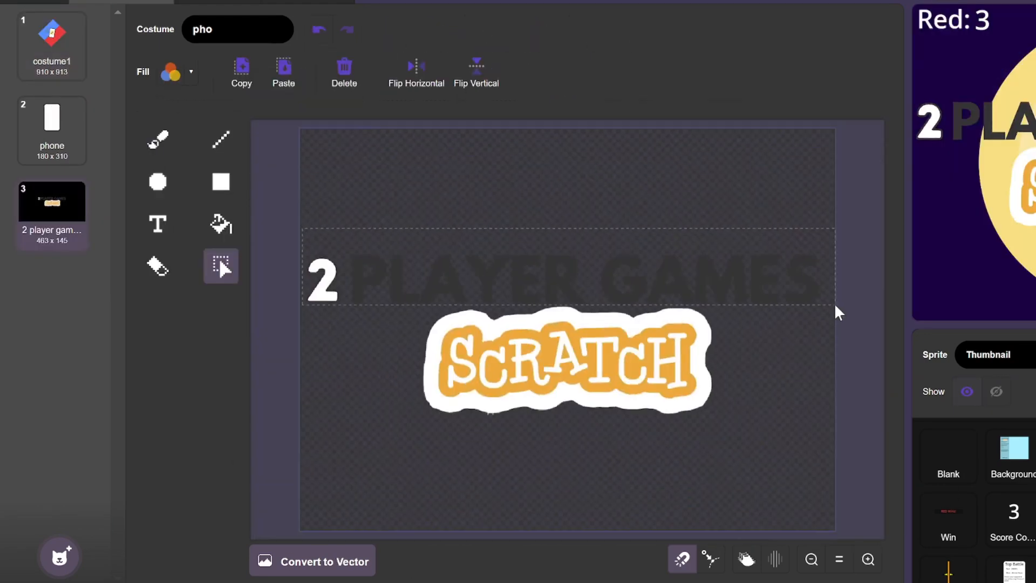
pyautogui.click(50, 42)
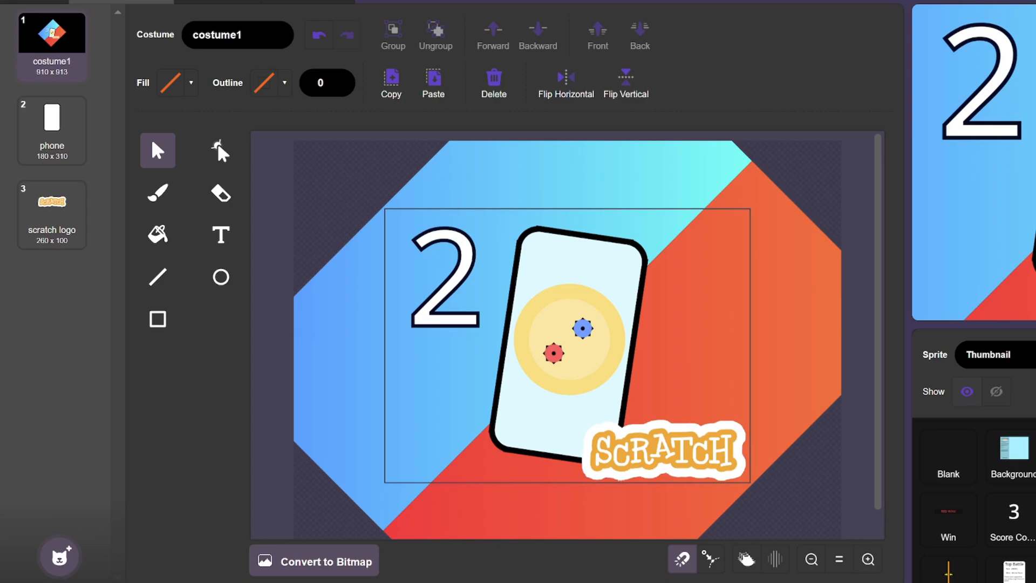
pyautogui.click(163, 13)
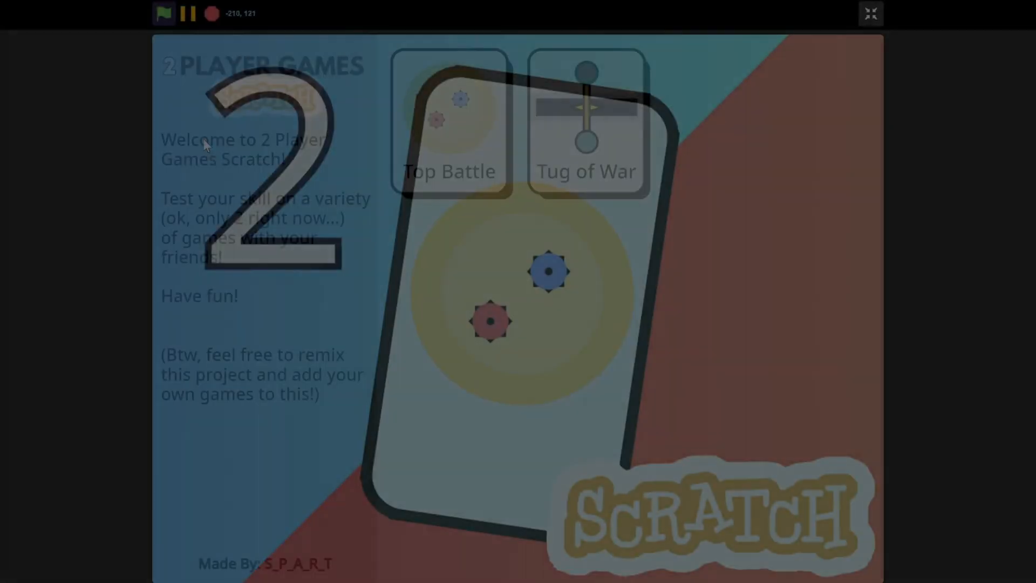
# Start the project full screen so the thumbnail fades into the Top Battle and Tug of War menu.
pyautogui.click(163, 13)
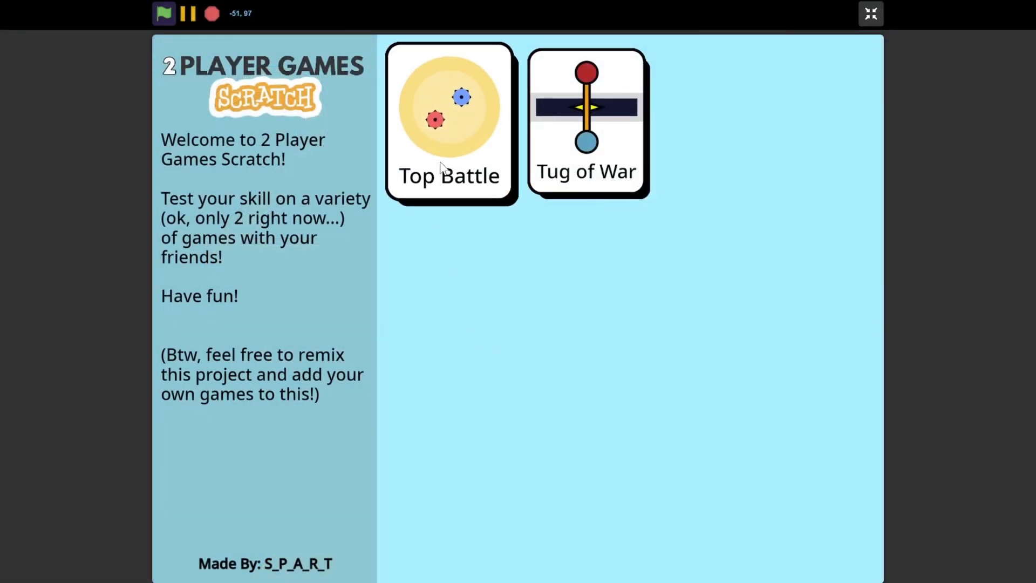